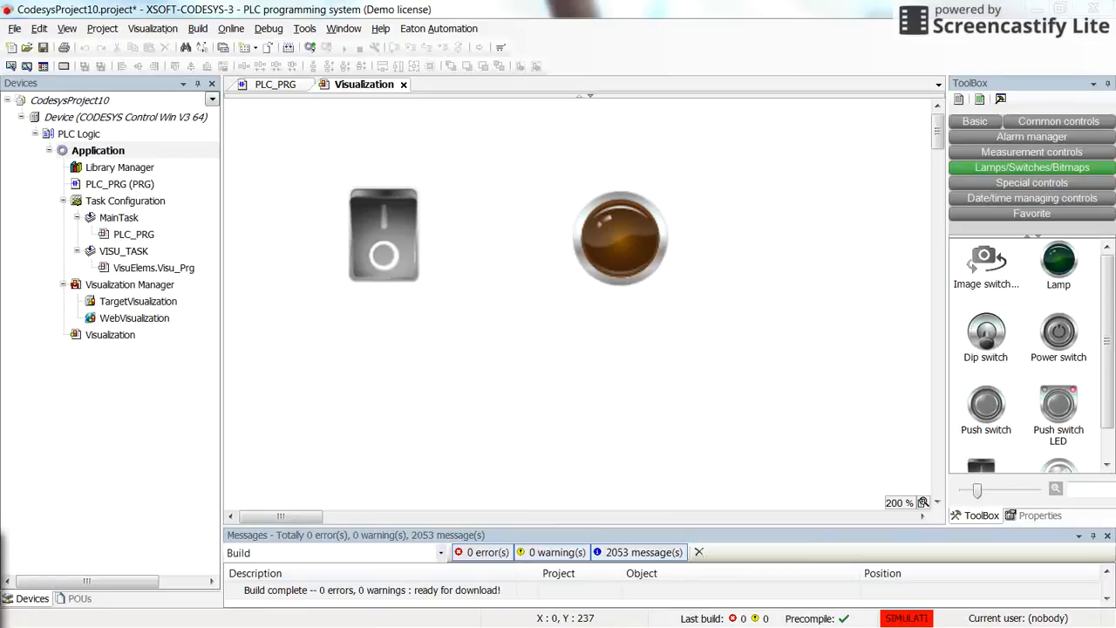
{"action": "mouse_move", "coordinate": [487, 400]}
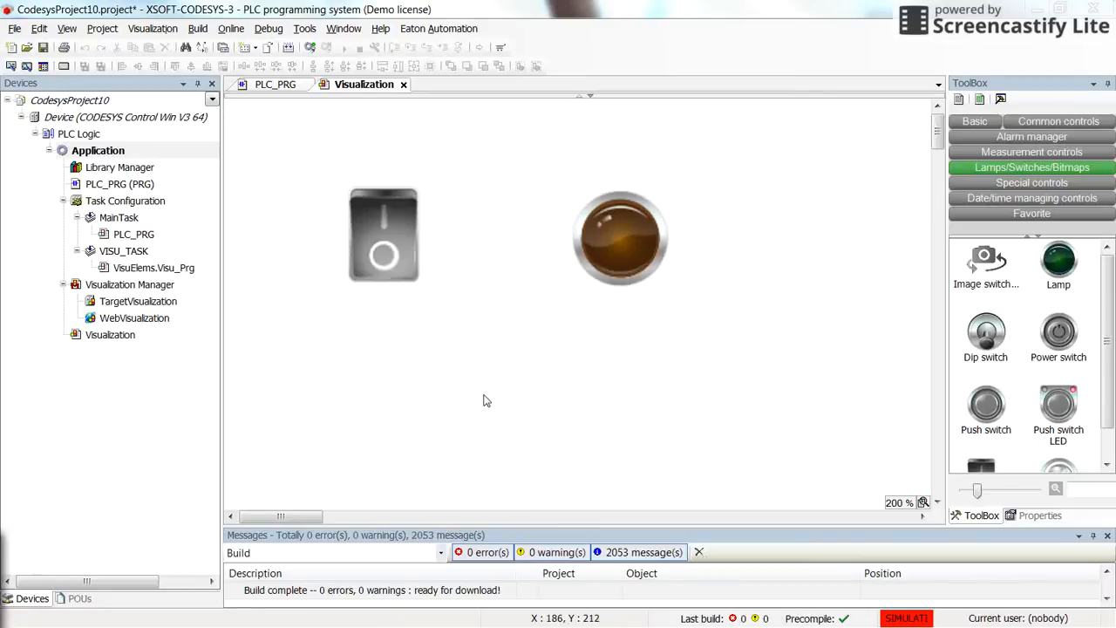
{"action": "mouse_move", "coordinate": [493, 395]}
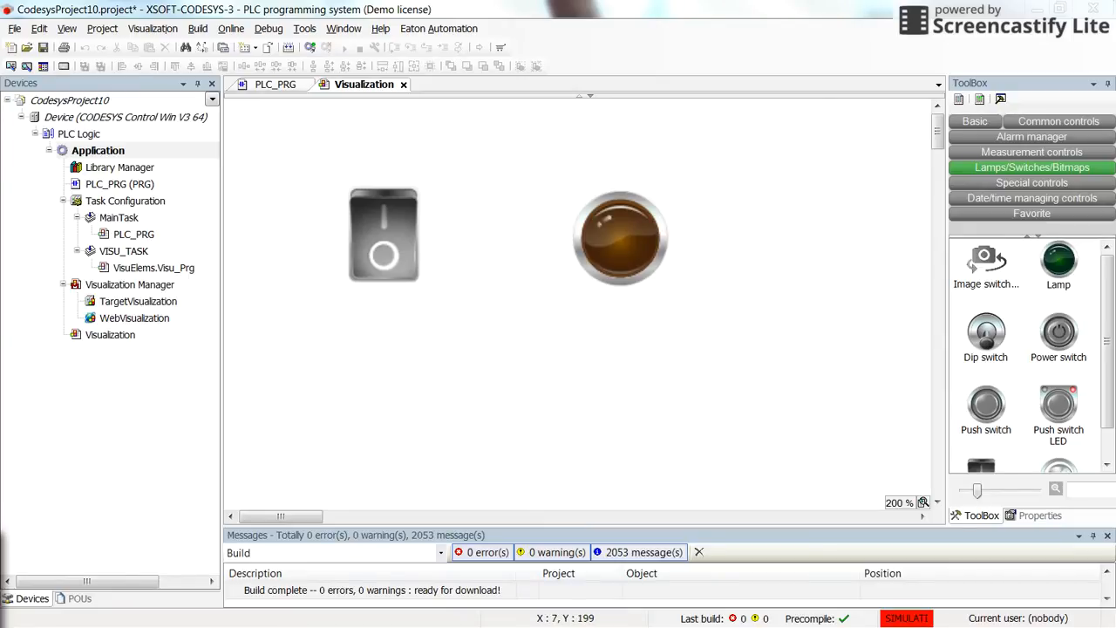
{"action": "mouse_move", "coordinate": [240, 120]}
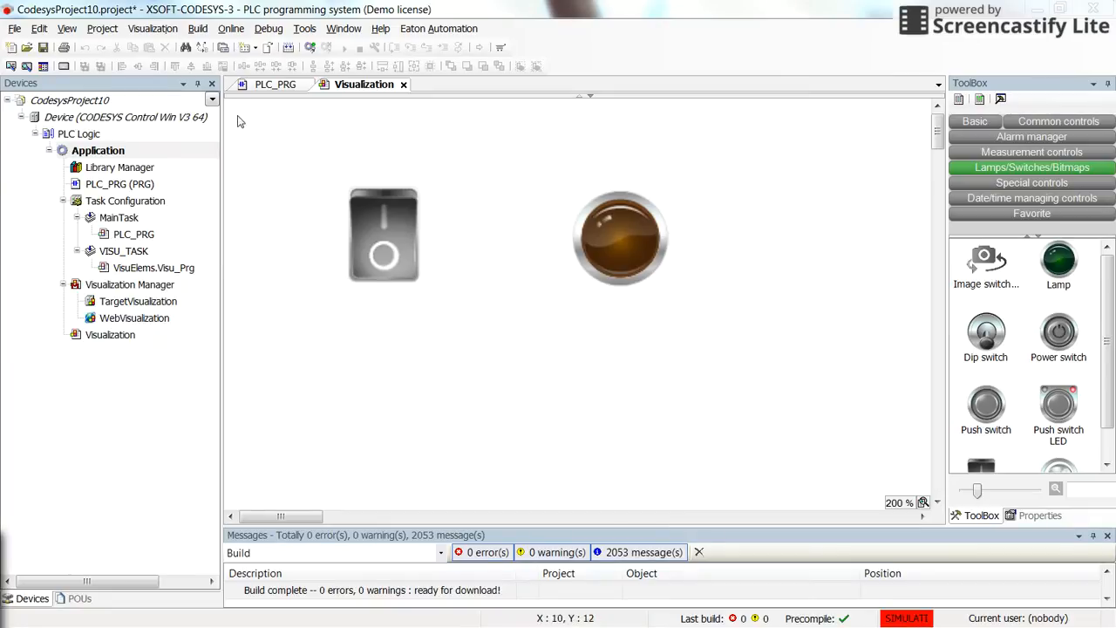
Open the PLC_PRG ladder program showing the Start contact driving the Motor coil.
{"action": "left_click", "coordinate": [274, 84]}
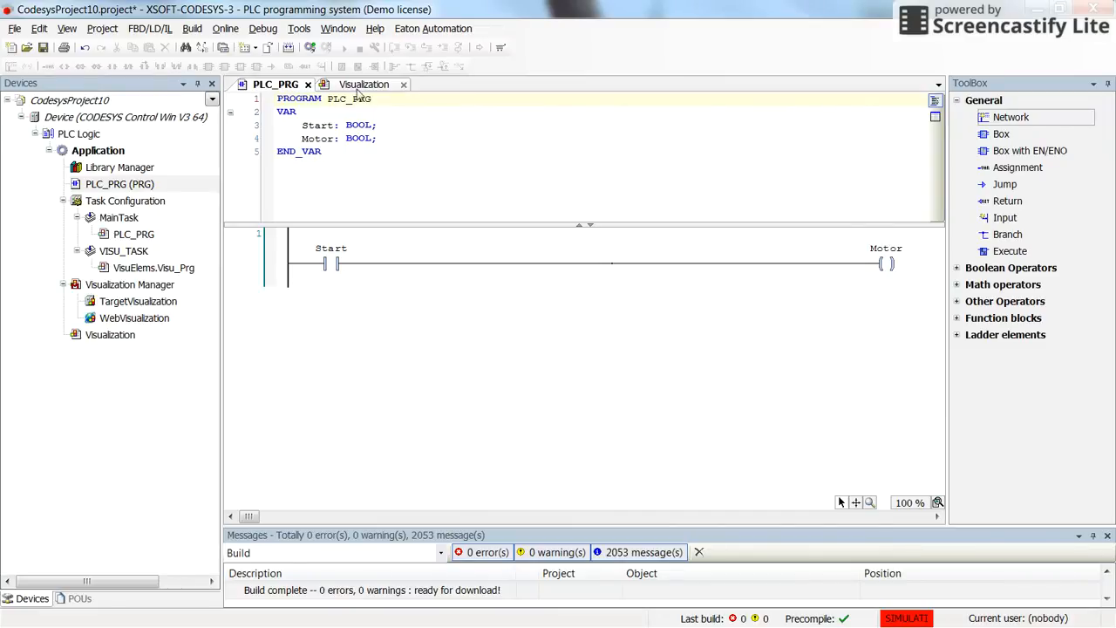
Switch to the Visualization editor showing the power switch and lamp.
{"action": "left_click", "coordinate": [364, 84]}
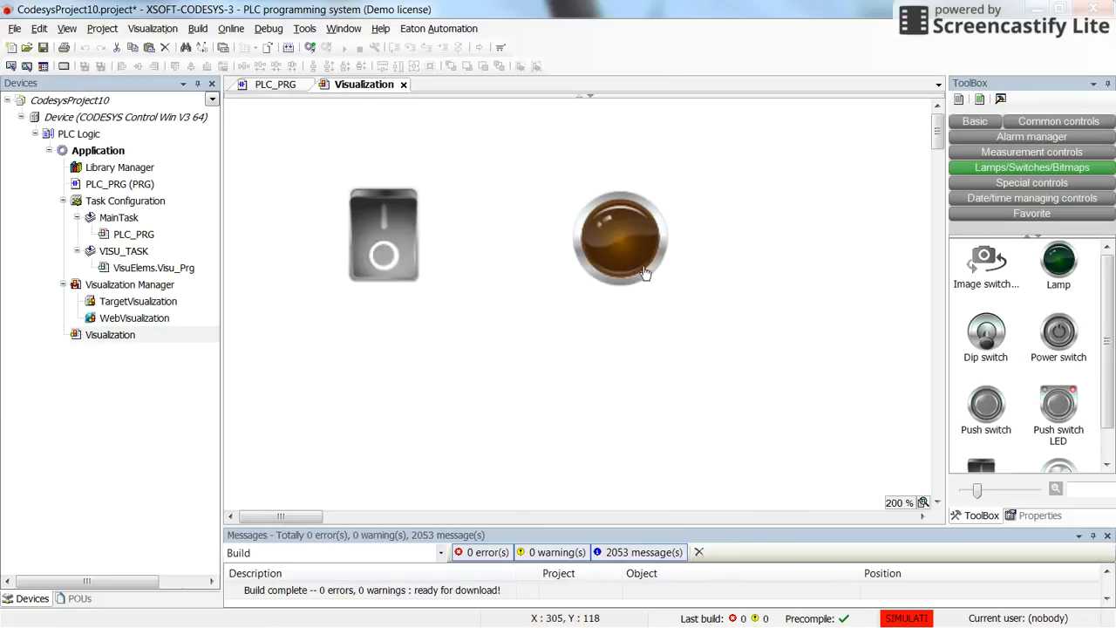
{"action": "mouse_move", "coordinate": [469, 302]}
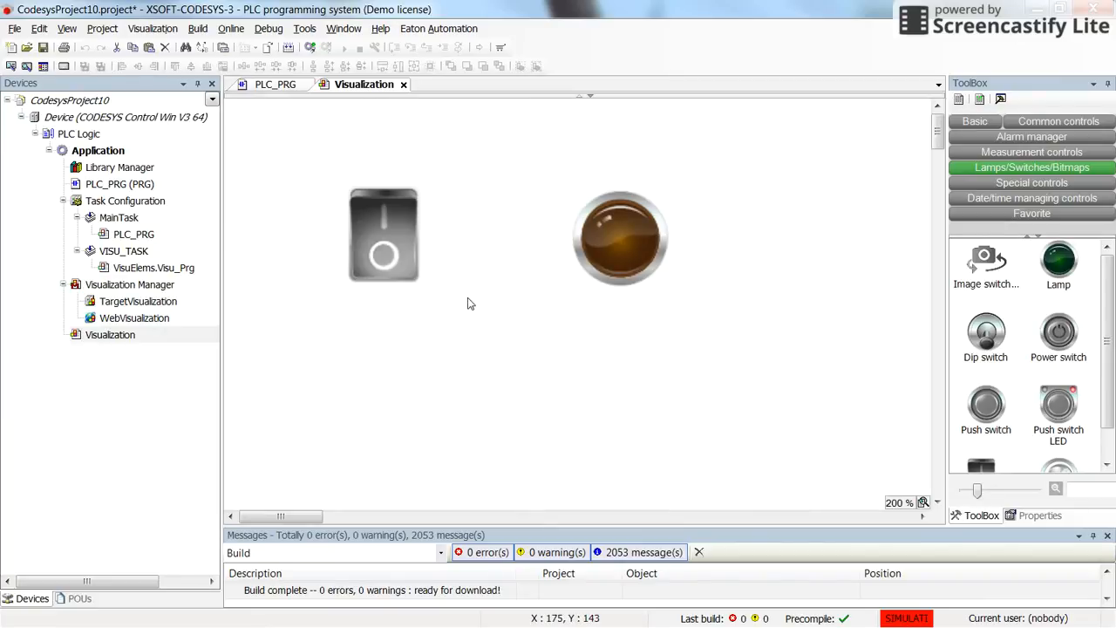
{"action": "mouse_move", "coordinate": [434, 305]}
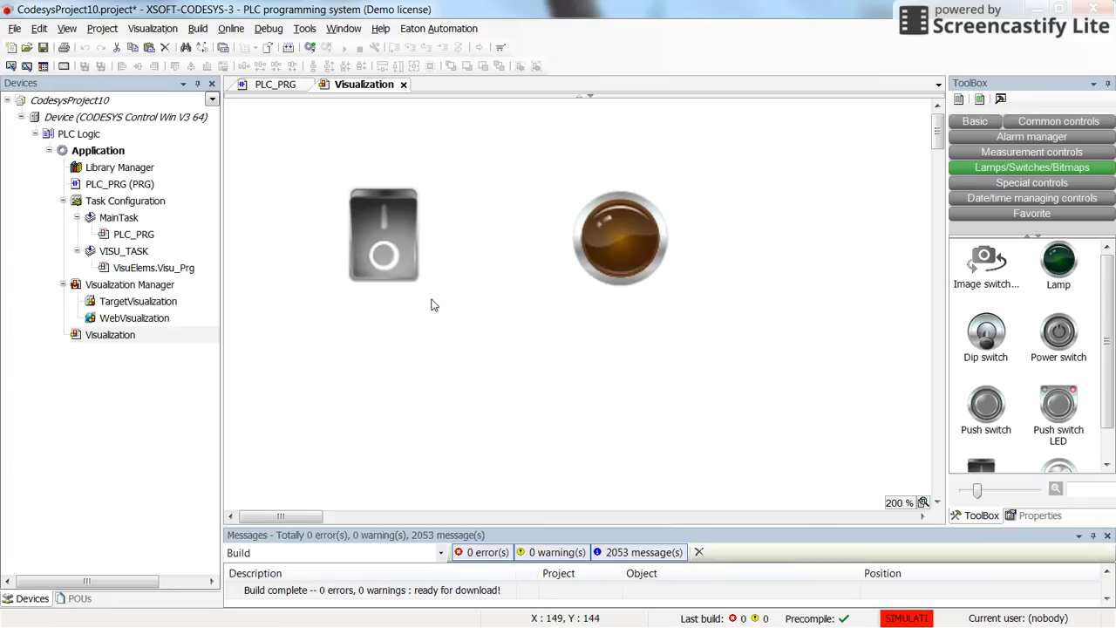
Log in to the simulated device, confirming 'Login with online change'.
{"action": "left_click", "coordinate": [304, 28]}
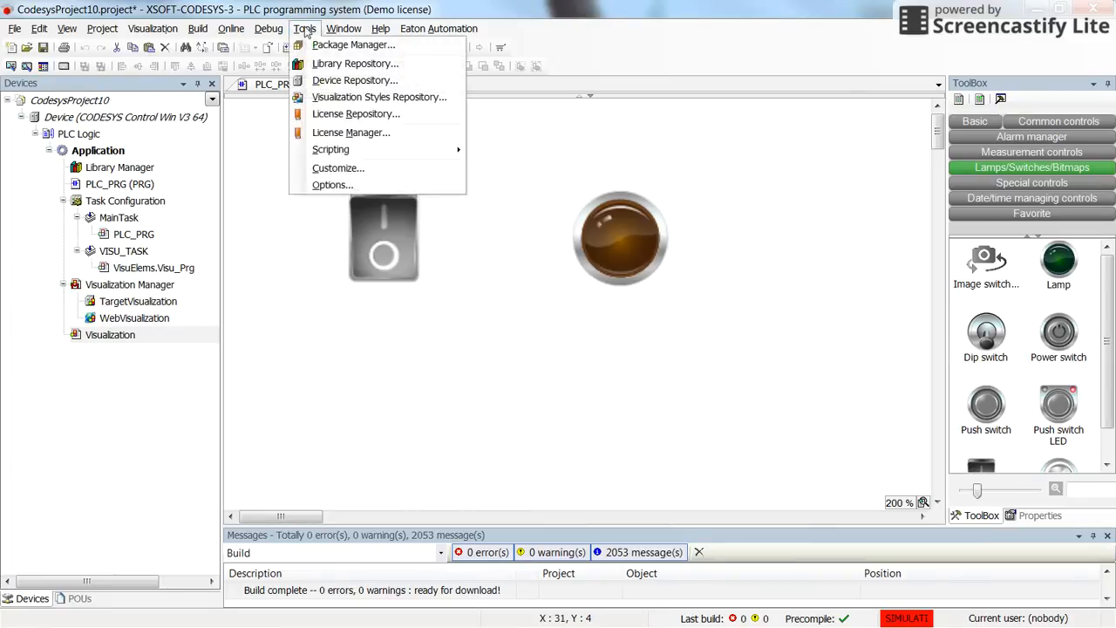
{"action": "left_click", "coordinate": [231, 28]}
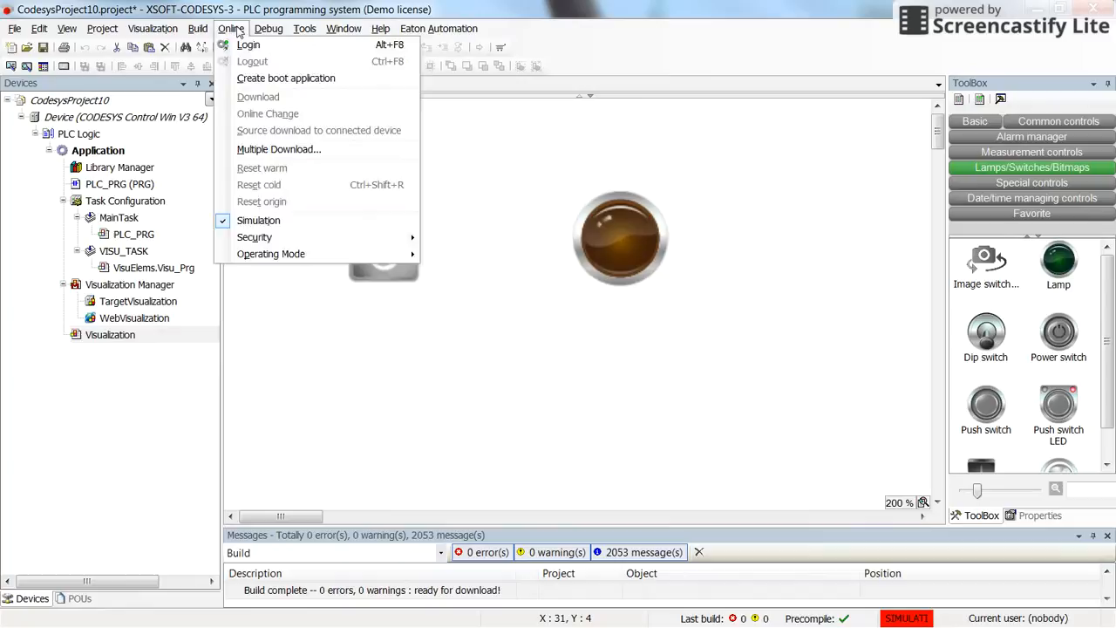
{"action": "left_click", "coordinate": [311, 47]}
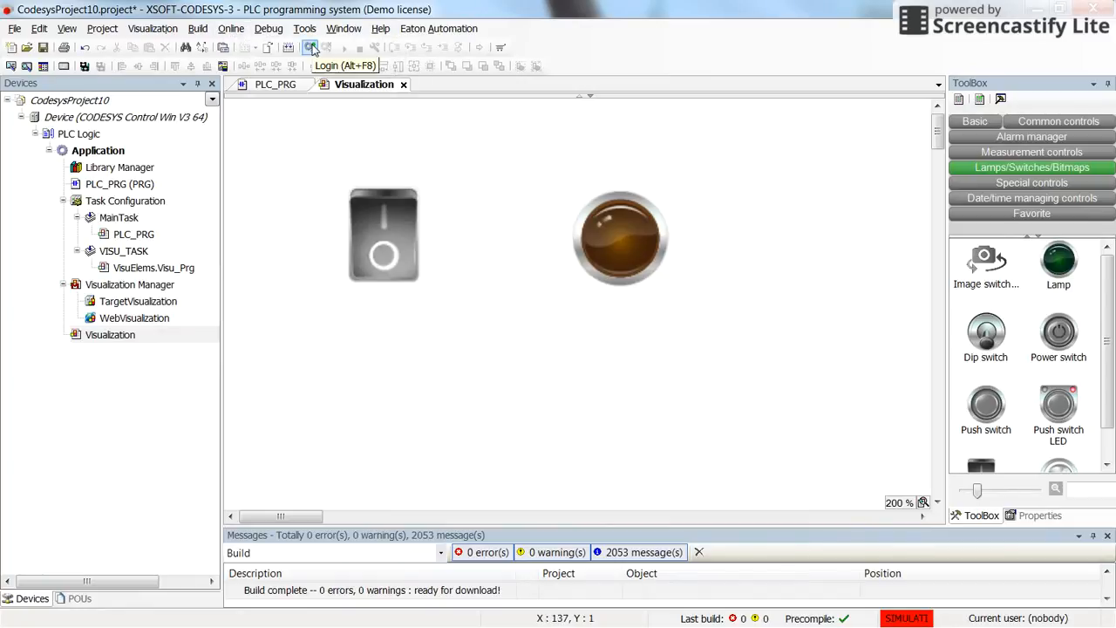
{"action": "left_click", "coordinate": [311, 47]}
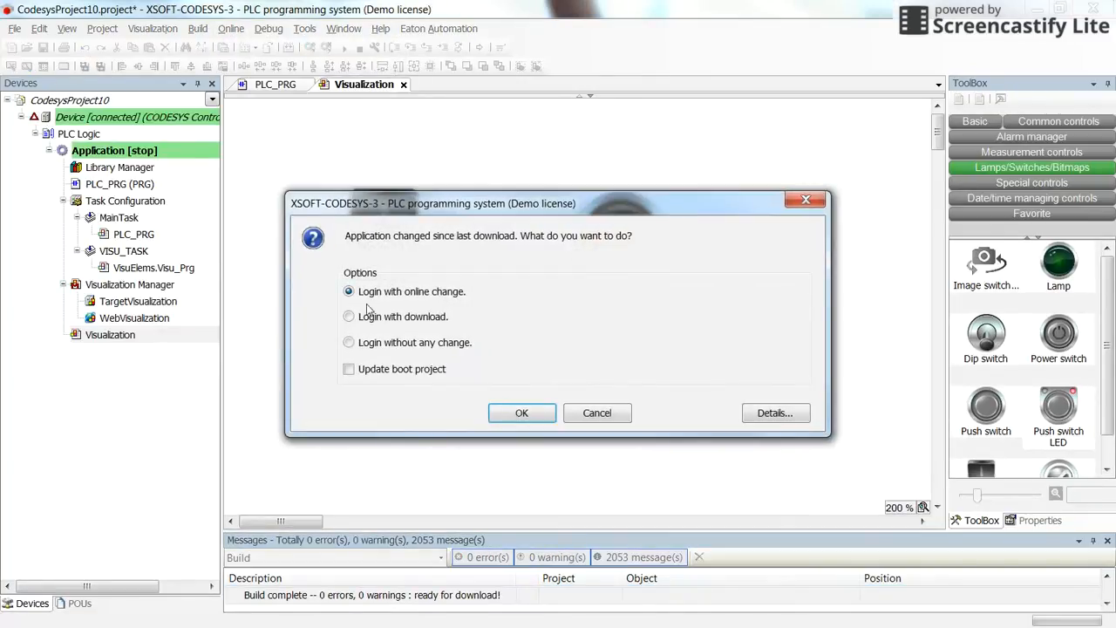
{"action": "left_click", "coordinate": [522, 413]}
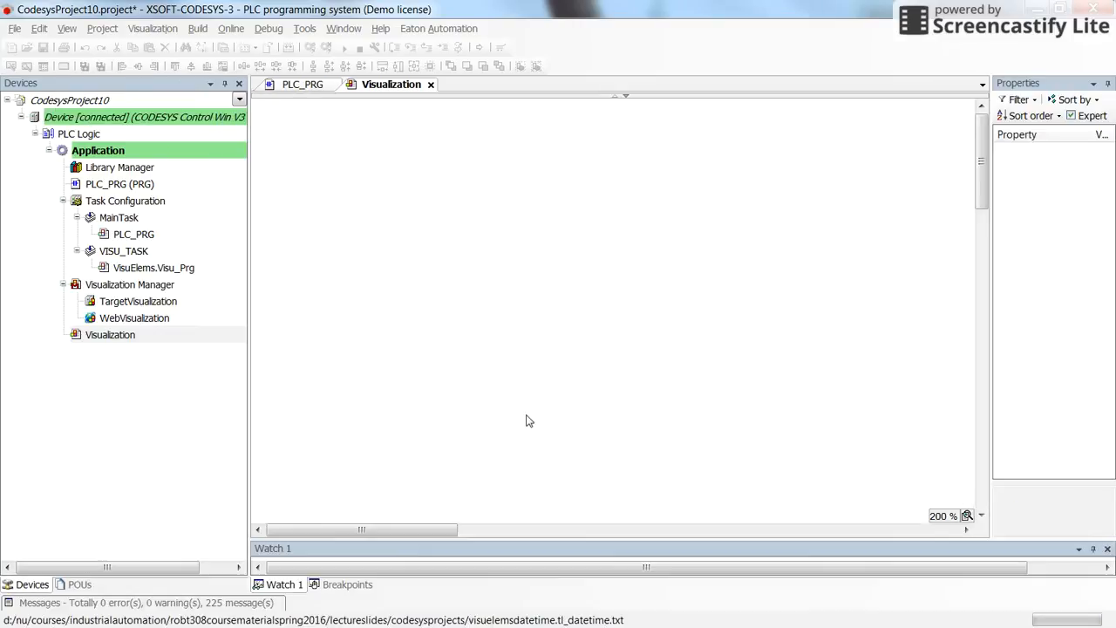
Log out from the controller after the EXCEPTION status appears.
{"action": "left_click", "coordinate": [344, 47]}
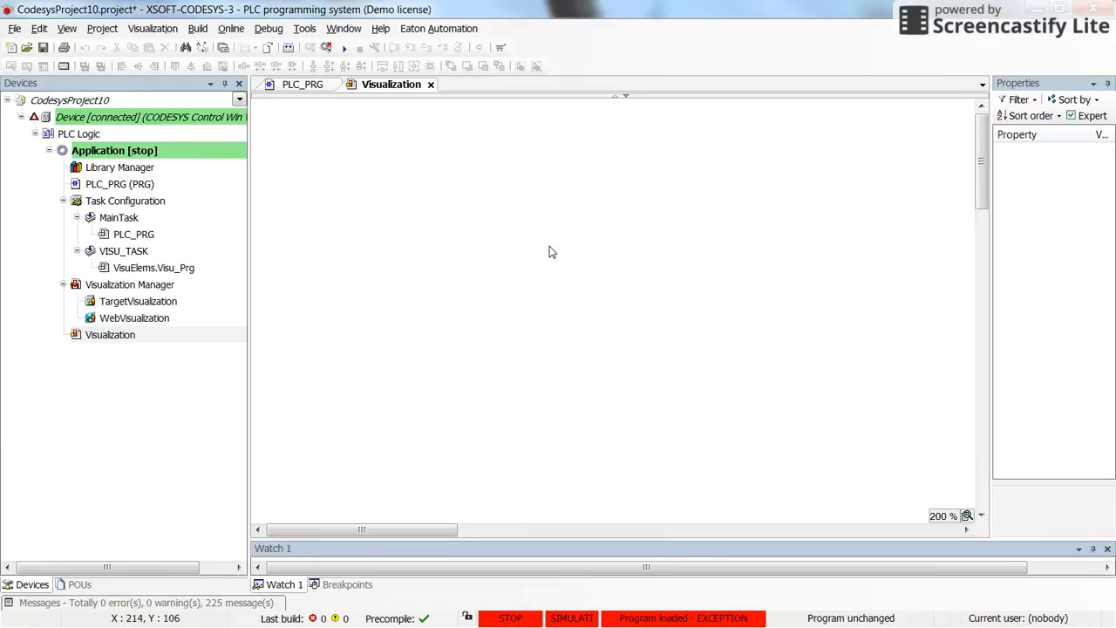
{"action": "mouse_move", "coordinate": [645, 619]}
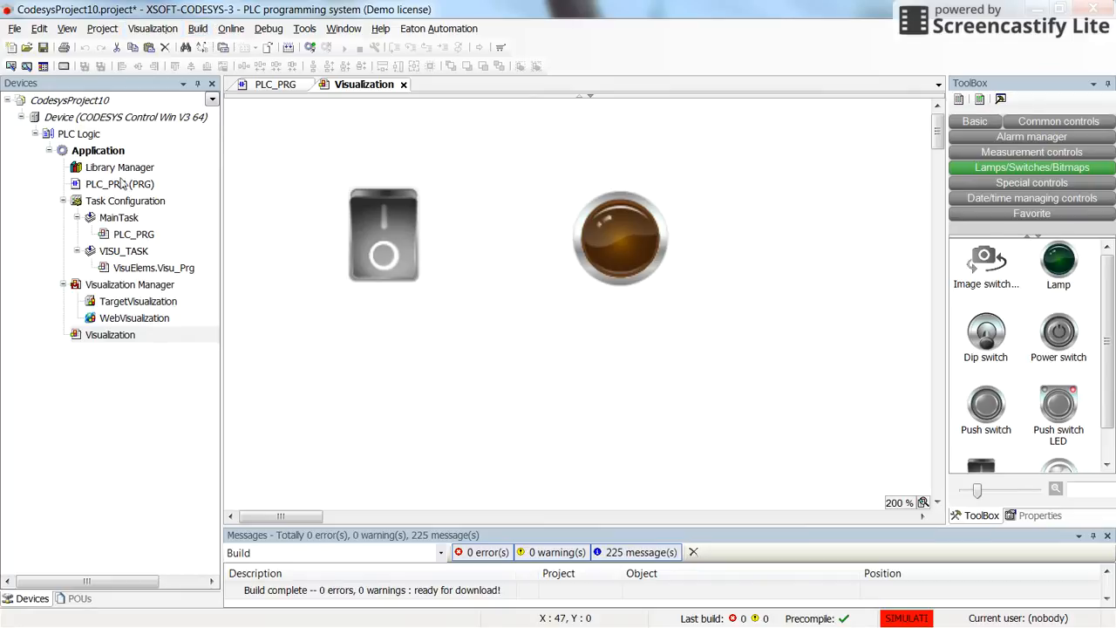
{"action": "mouse_move", "coordinate": [98, 150]}
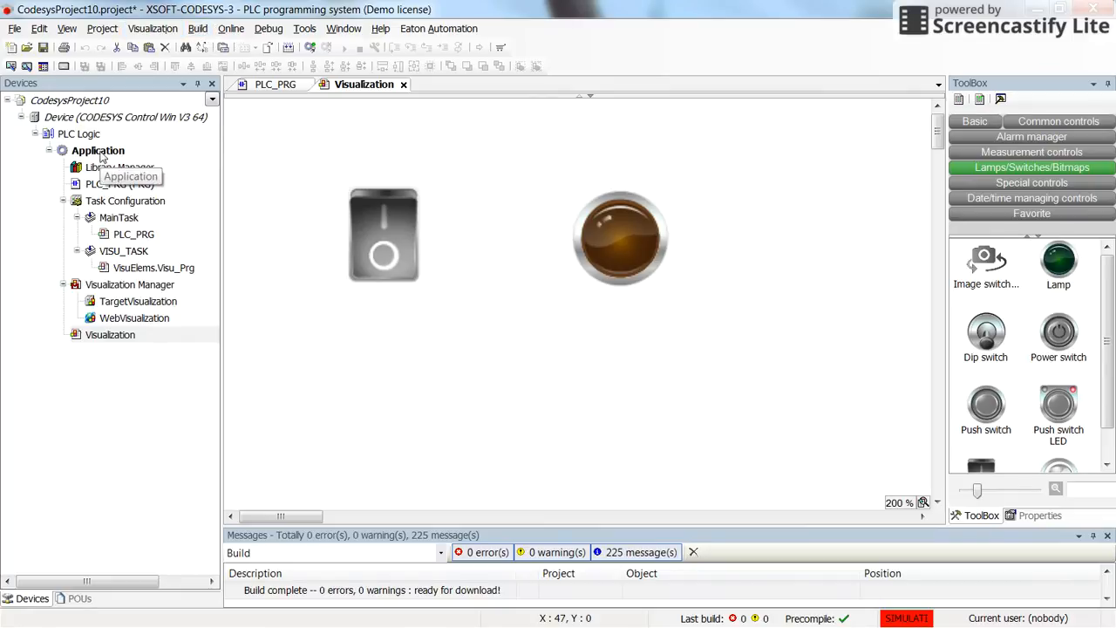
Open Properties for the Application object from its Devices tree menu.
{"action": "right_click", "coordinate": [98, 149]}
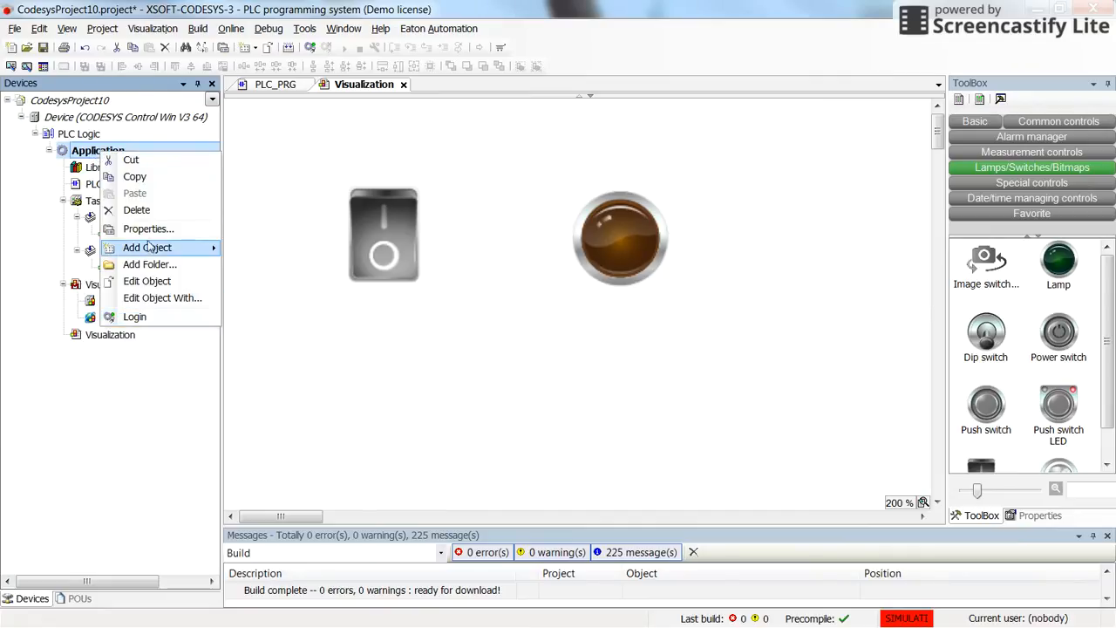
{"action": "left_click", "coordinate": [149, 228]}
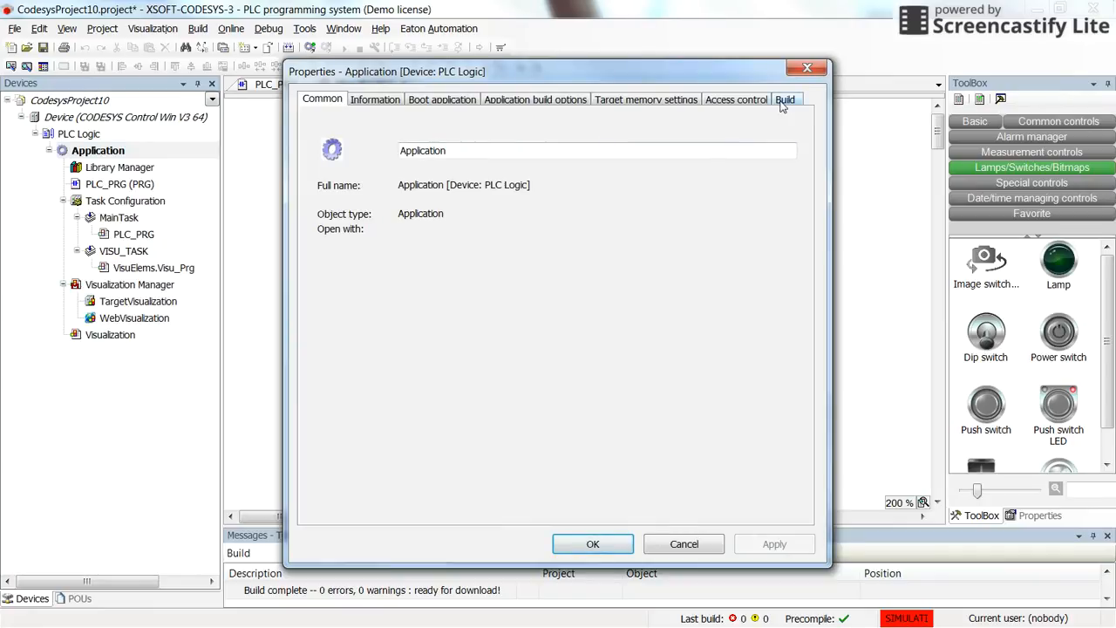
Enter VISU_NO_EXCEPTION_HANDLING under Build compiler defines and confirm with OK.
{"action": "left_click", "coordinate": [785, 98]}
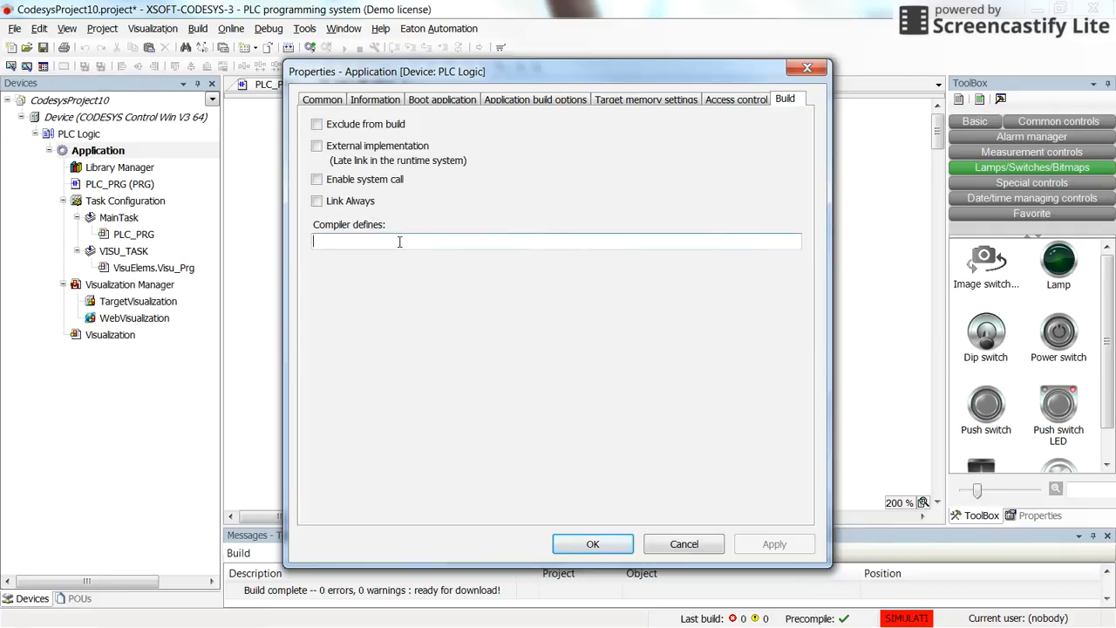
{"action": "type", "text": "VISU_NO_EXCEPTION_HANDLING"}
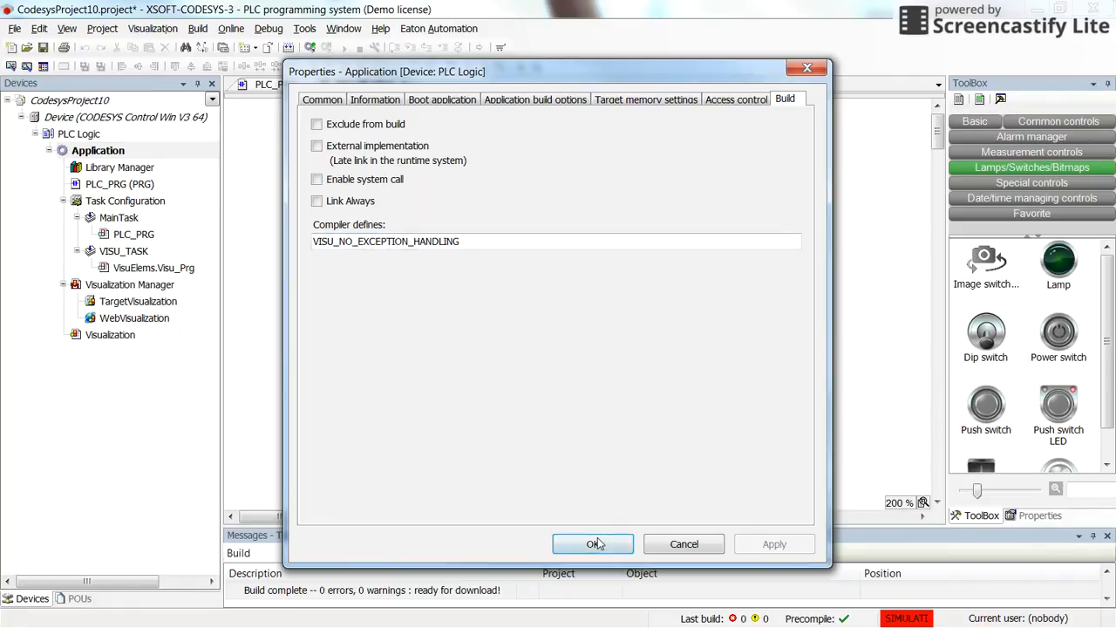
{"action": "left_click", "coordinate": [593, 543]}
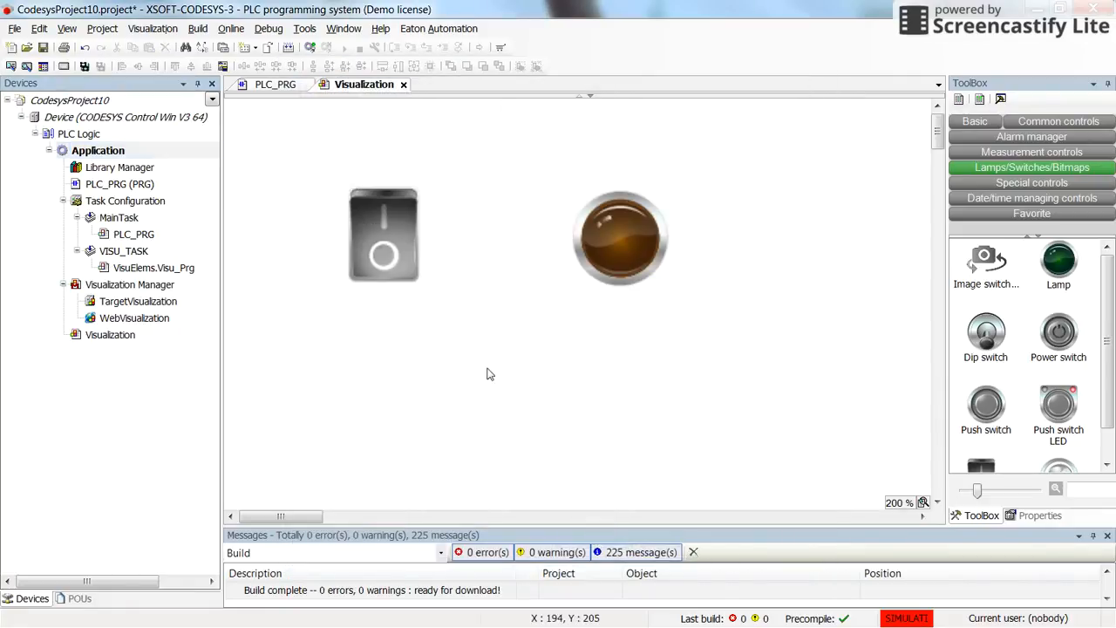
{"action": "mouse_move", "coordinate": [461, 288]}
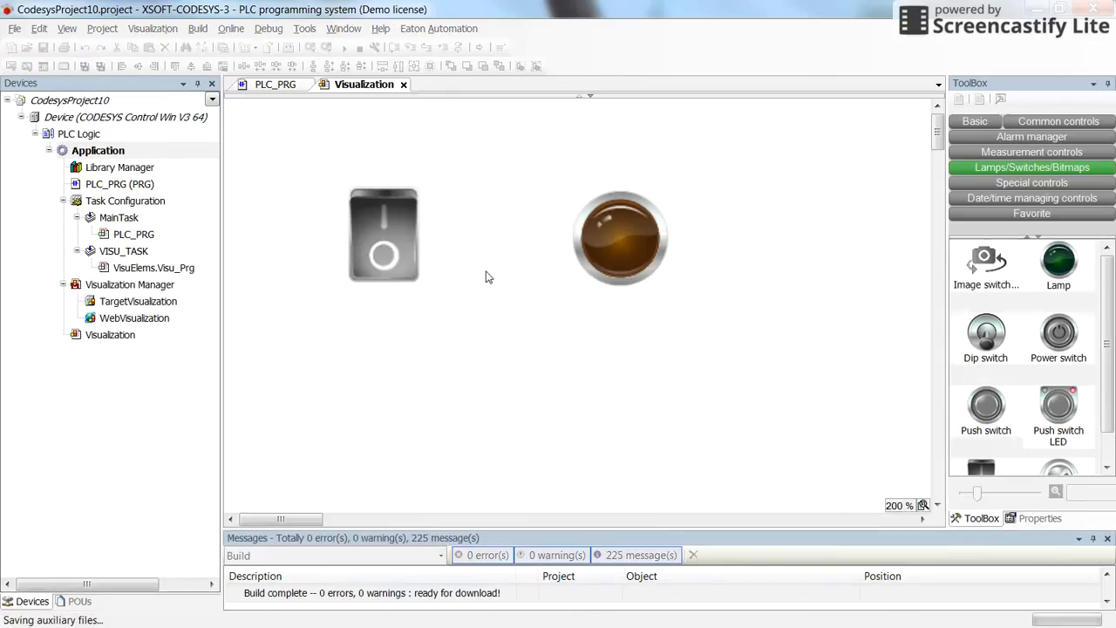
Save the project and log in again, confirming download of the updated application.
{"action": "left_click", "coordinate": [310, 47]}
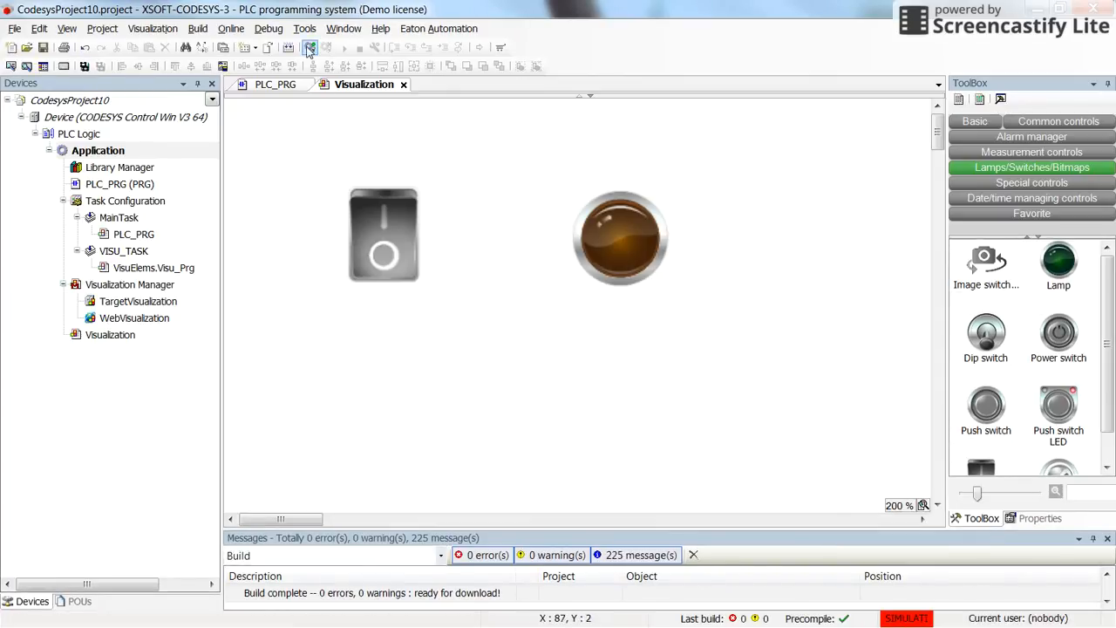
{"action": "left_click", "coordinate": [310, 47]}
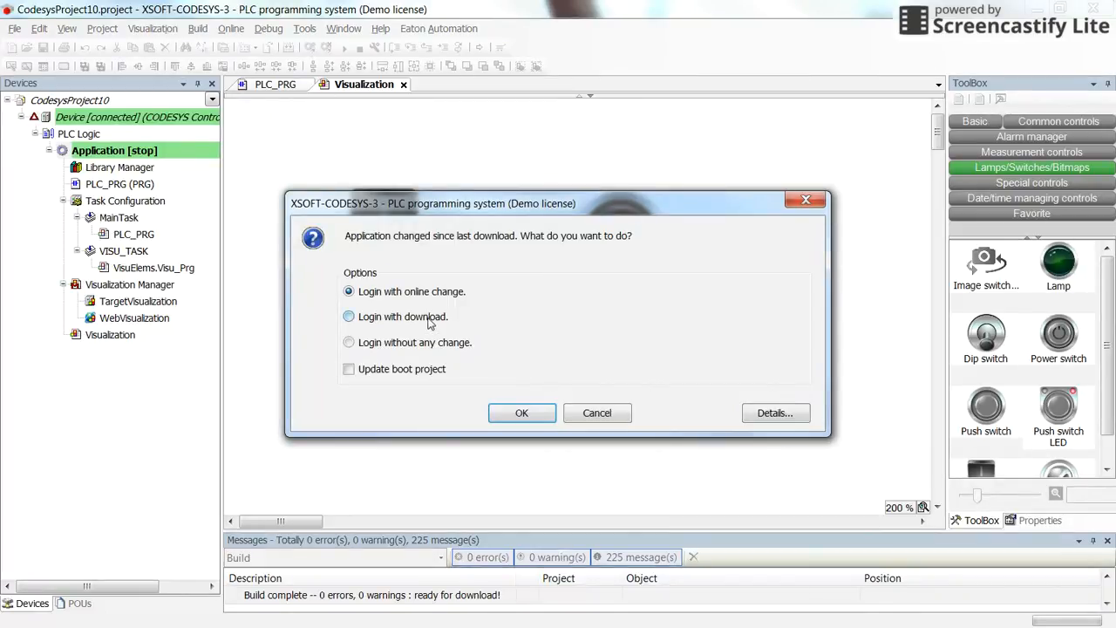
{"action": "left_click", "coordinate": [521, 412]}
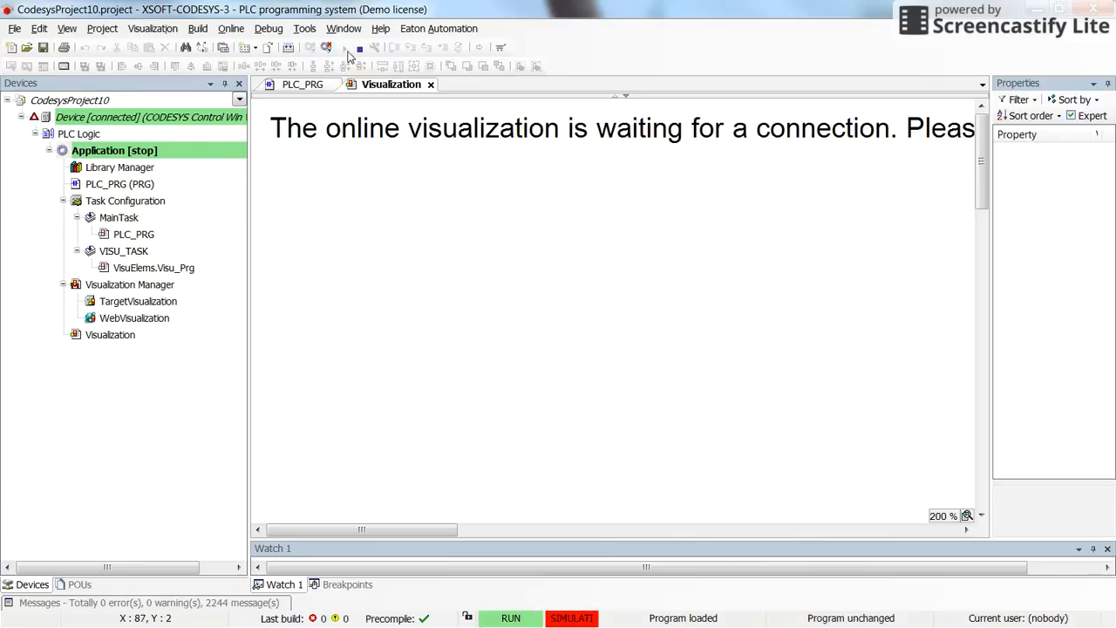
Start the application and toggle the switch in the online visualization.
{"action": "left_click", "coordinate": [343, 47]}
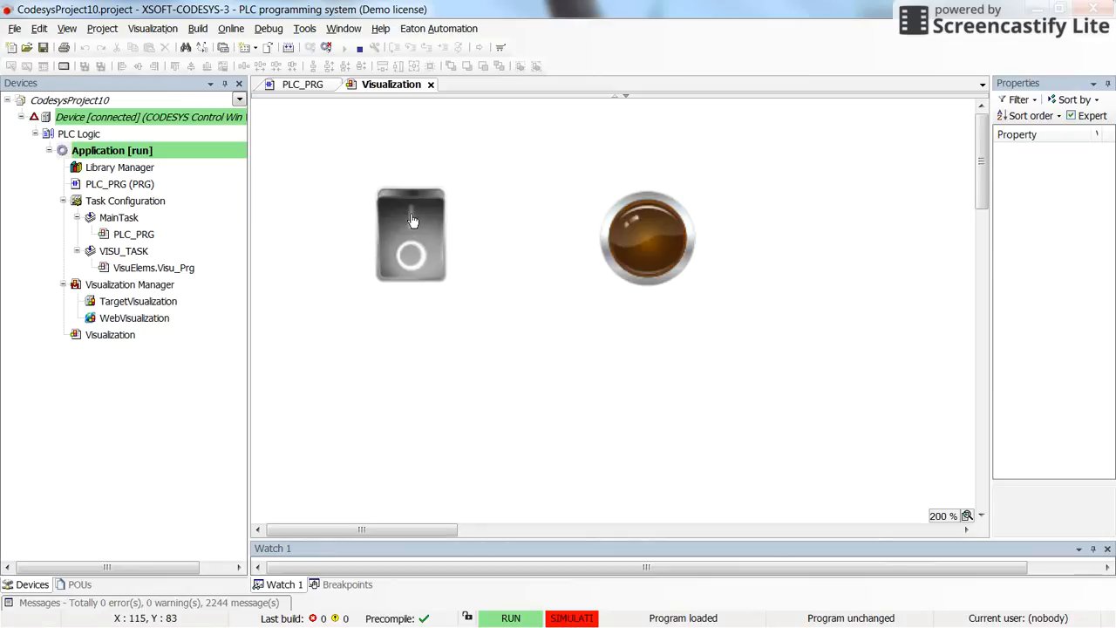
{"action": "left_click", "coordinate": [411, 233]}
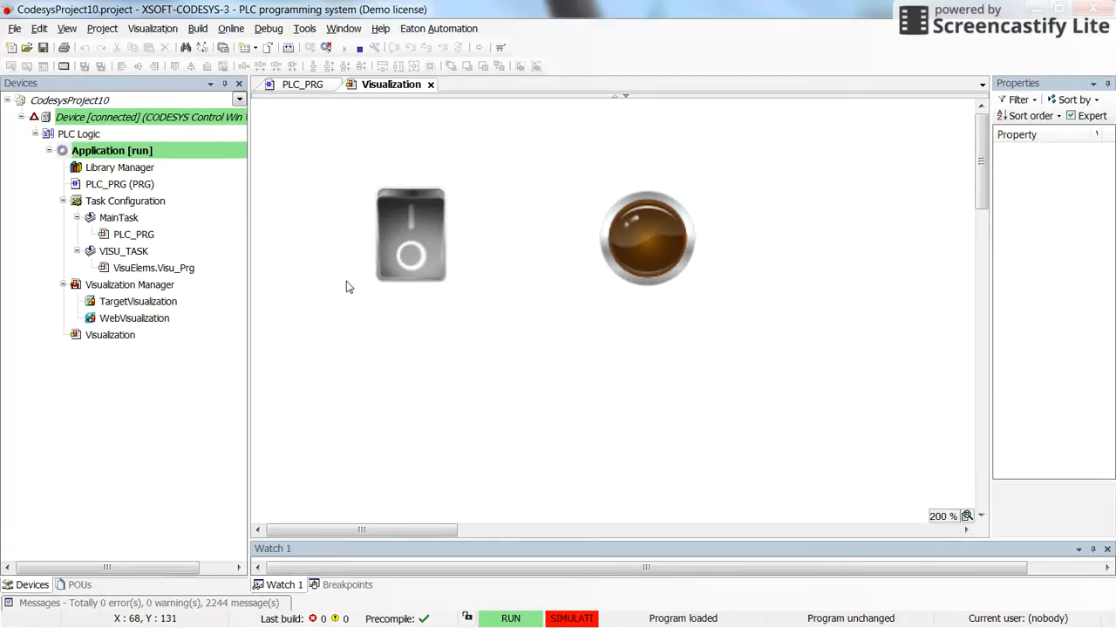